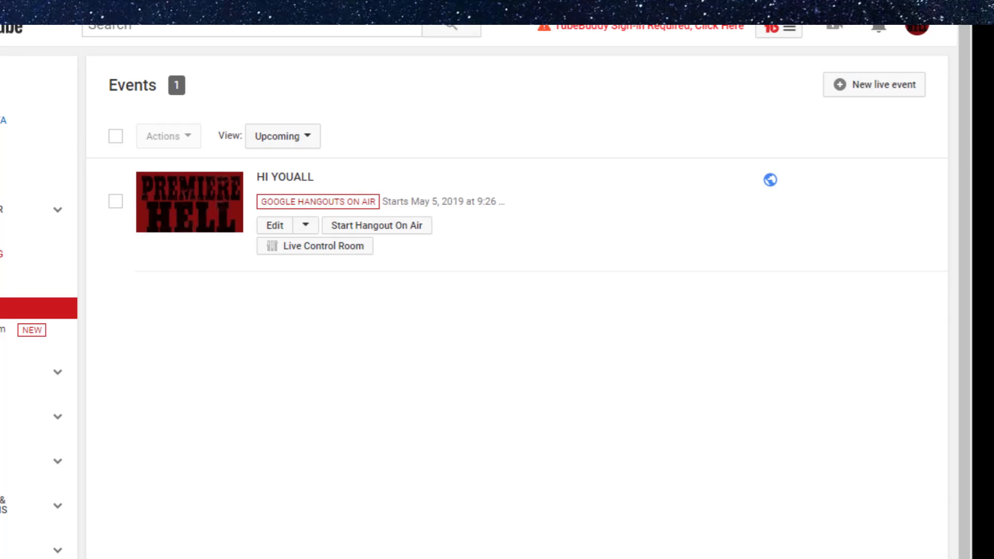
pyautogui.moveTo(438, 438)
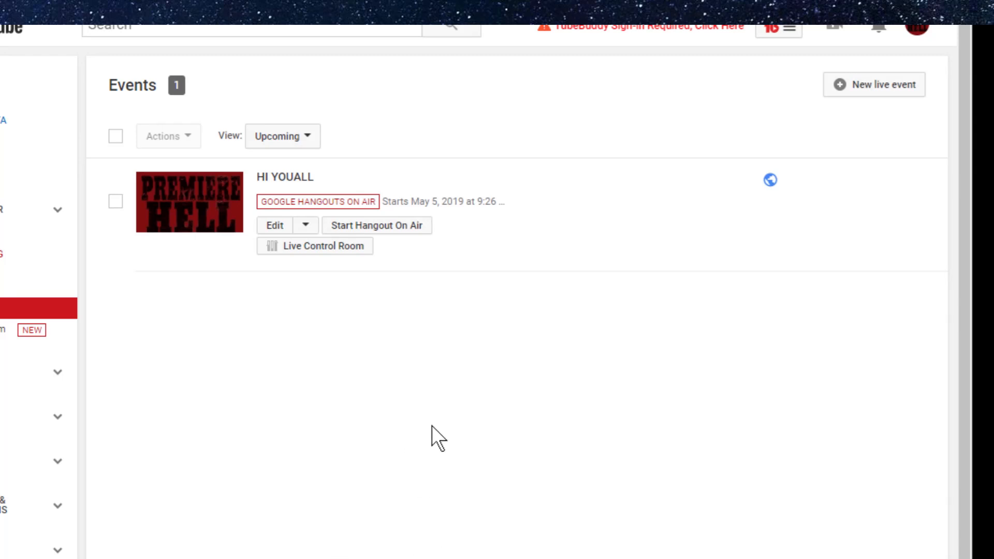
pyautogui.moveTo(556, 407)
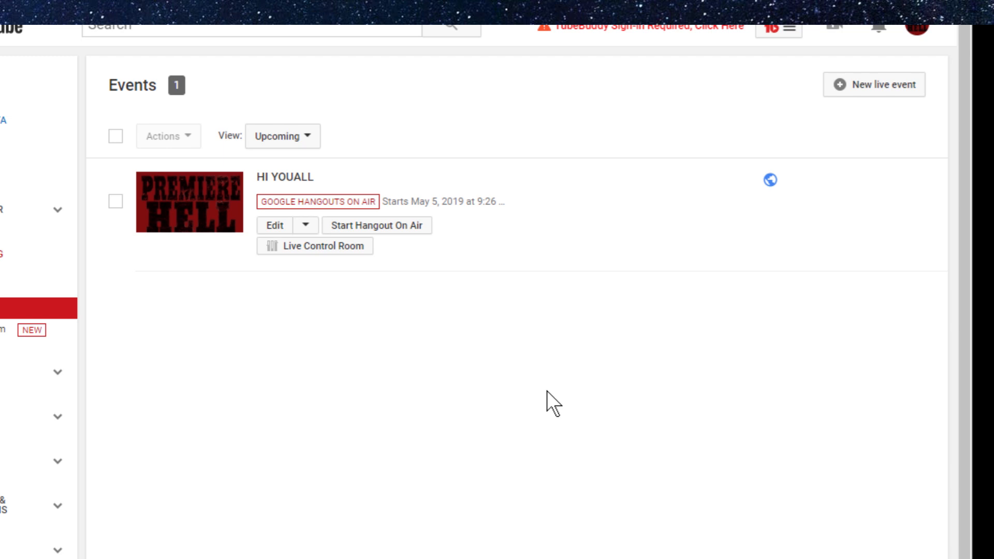
pyautogui.moveTo(876, 94)
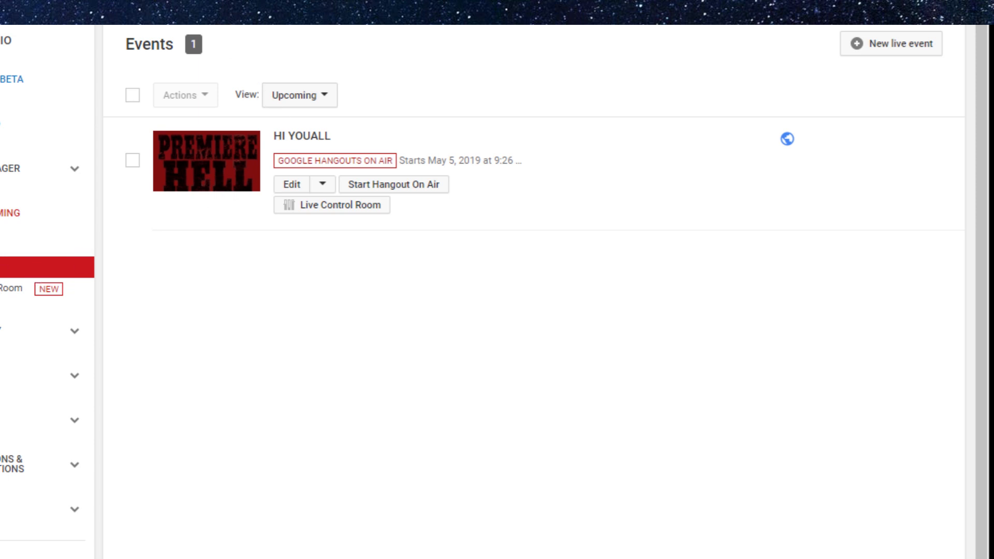
pyautogui.moveTo(519, 49)
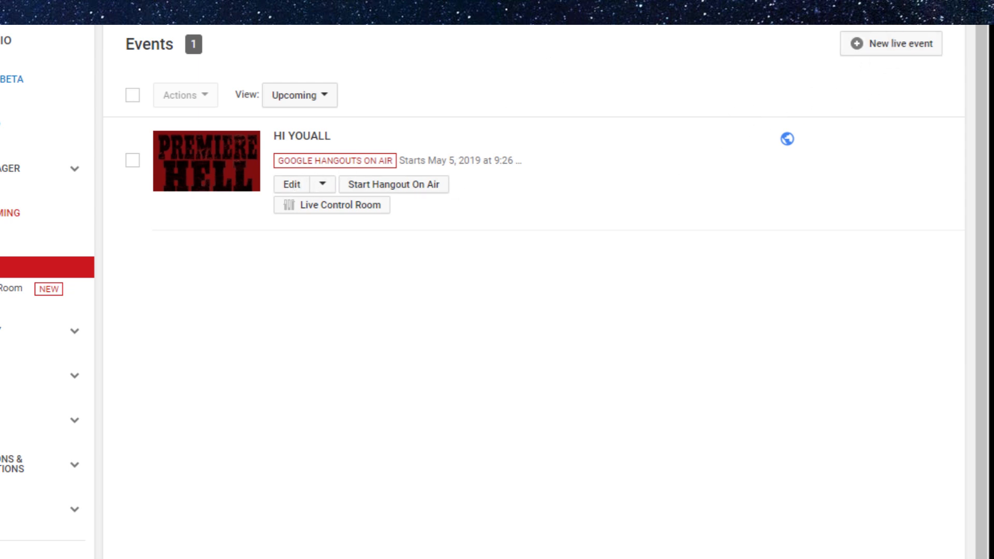
pyautogui.moveTo(558, 240)
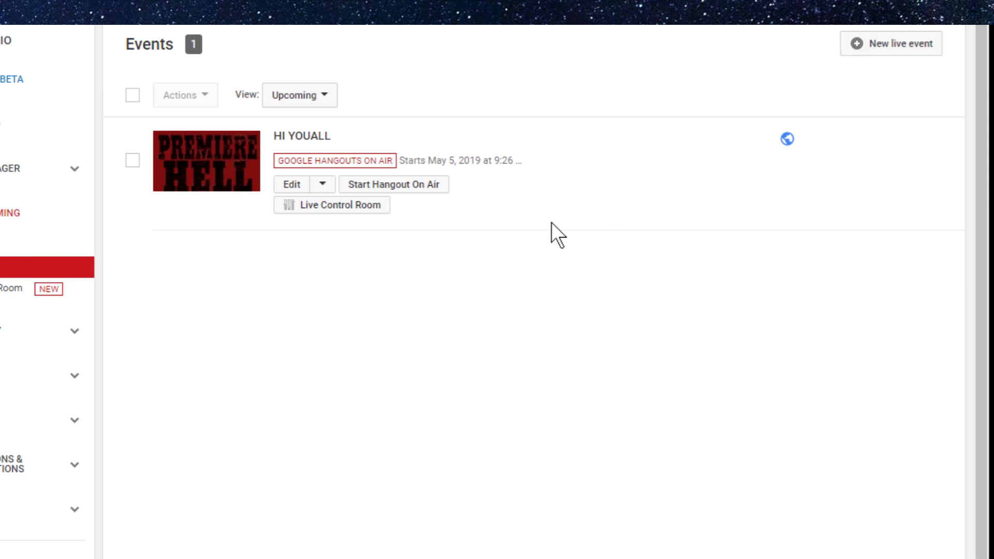
# - Create a Quick live event titled 'k' and launch it so it lists as upcoming
pyautogui.click(890, 43)
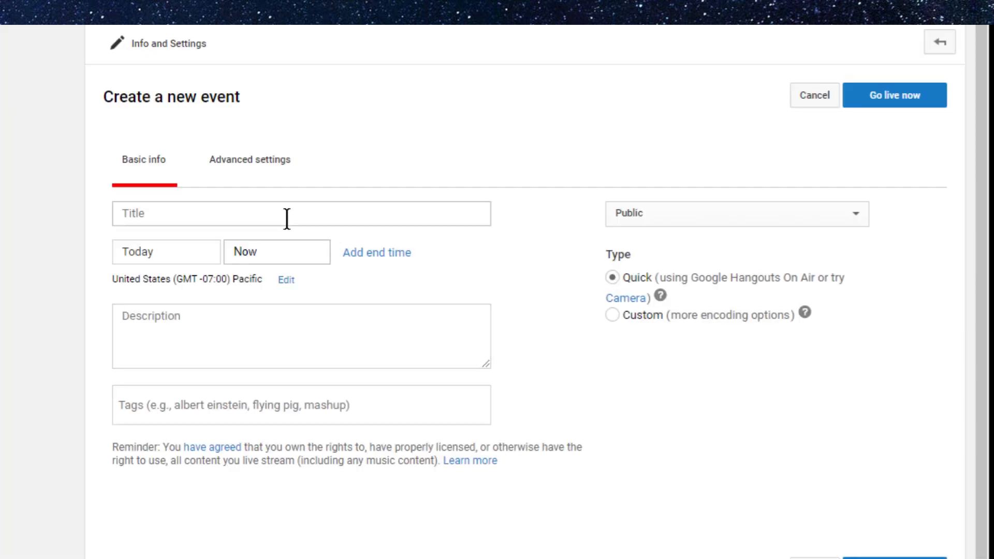
pyautogui.write('k')
pyautogui.write('j')
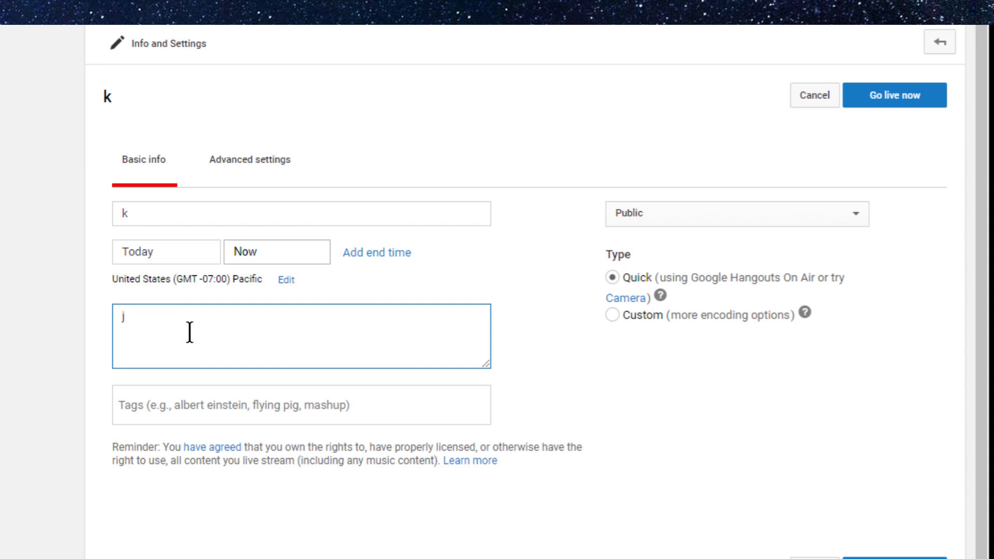
pyautogui.moveTo(872, 134)
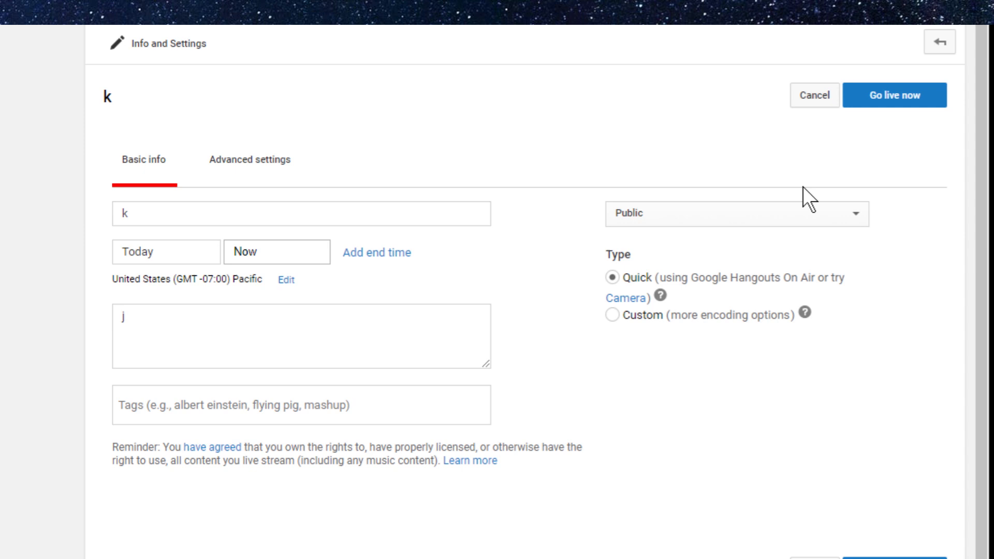
pyautogui.moveTo(604, 388)
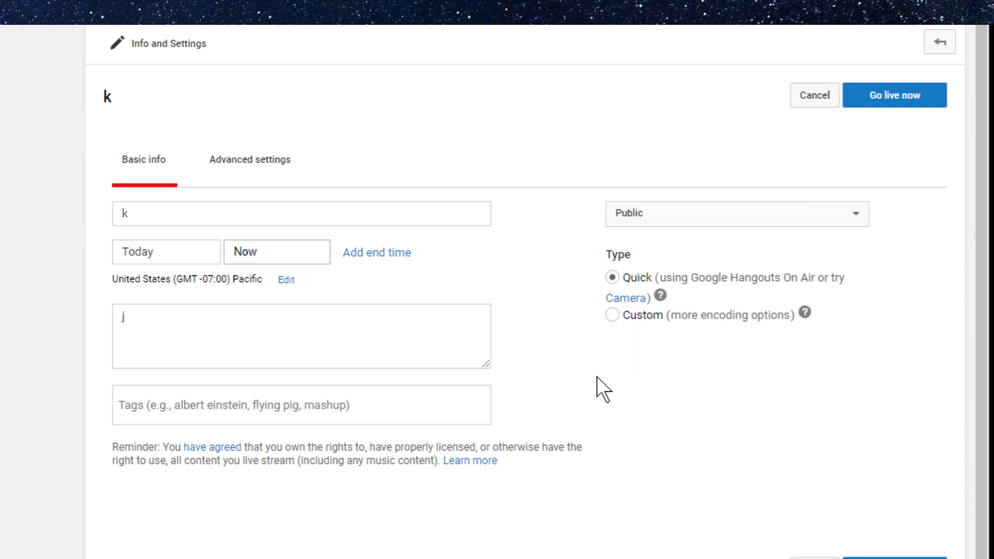
pyautogui.click(894, 95)
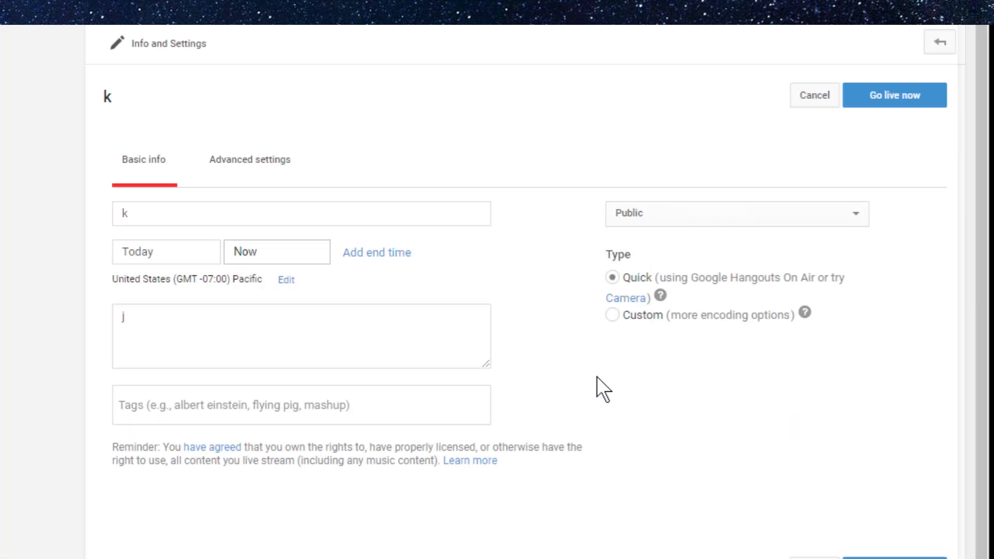
pyautogui.click(894, 95)
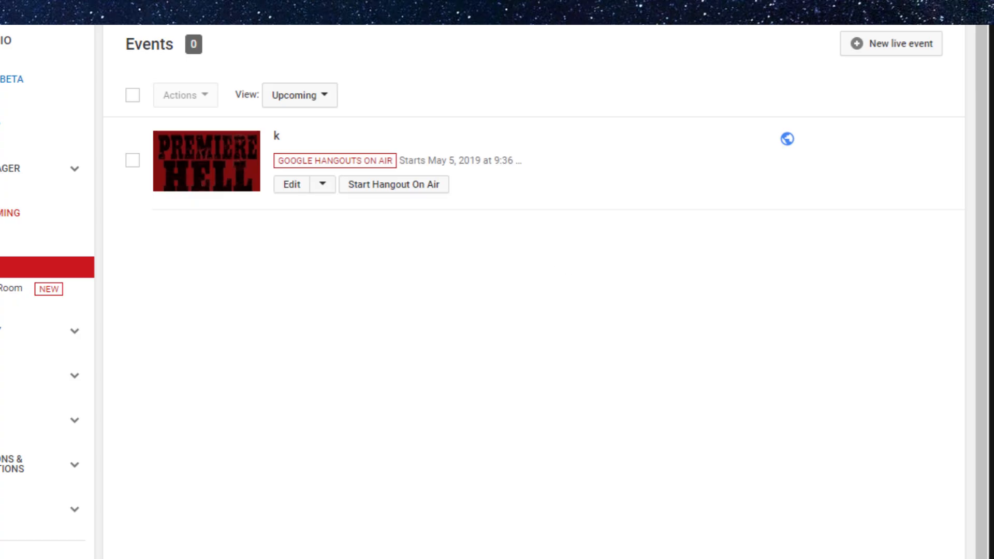
# - Start the Hangout On Air session for event 'k'
pyautogui.click(393, 184)
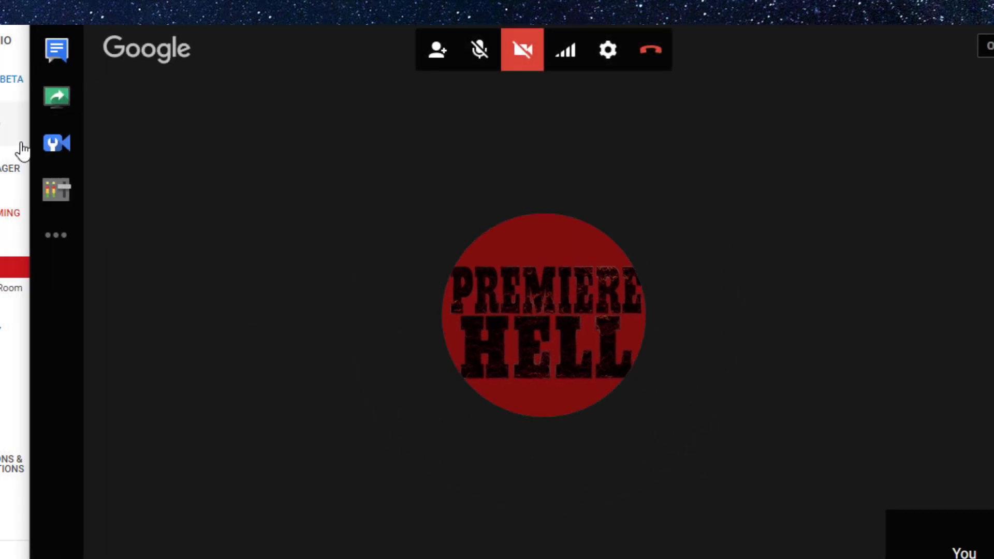
pyautogui.moveTo(56, 96)
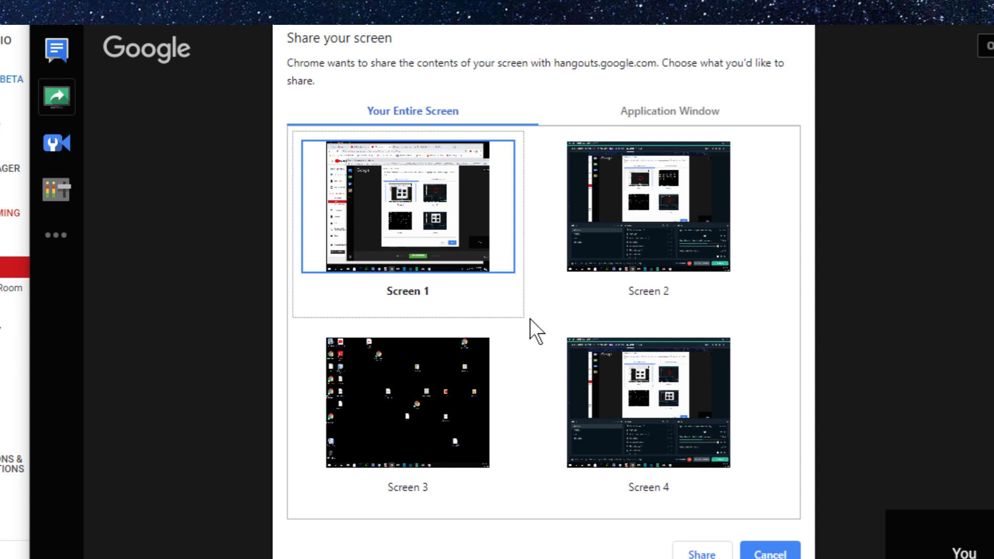
pyautogui.moveTo(501, 266)
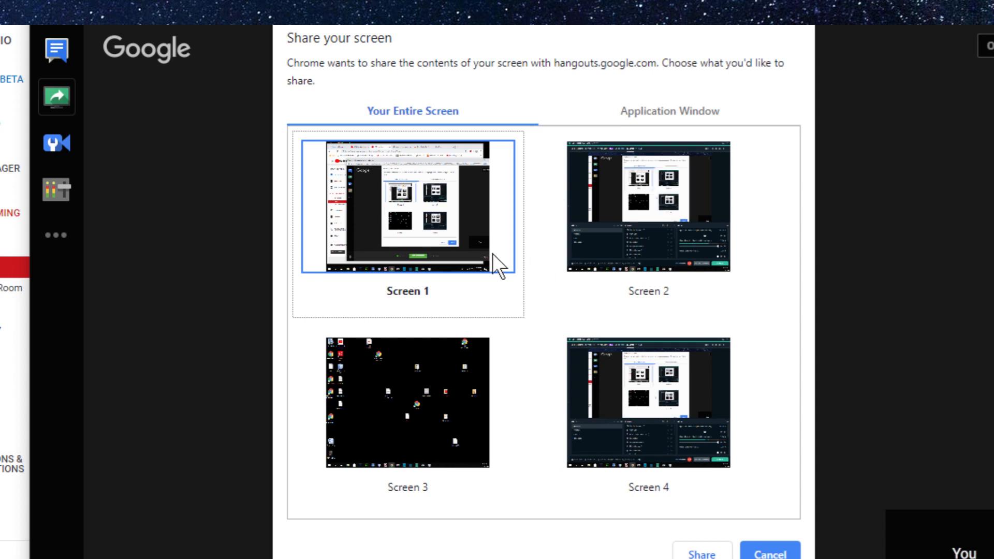
pyautogui.moveTo(526, 405)
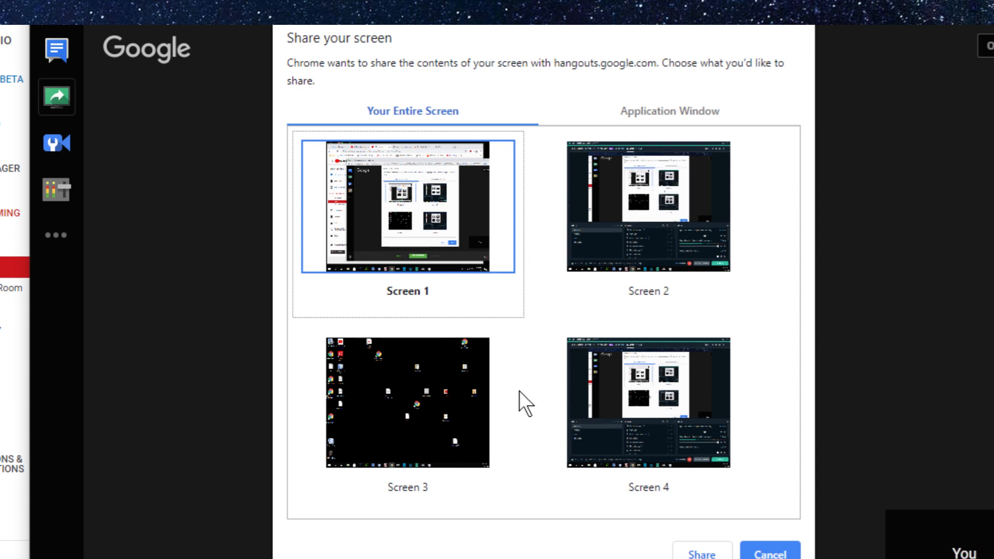